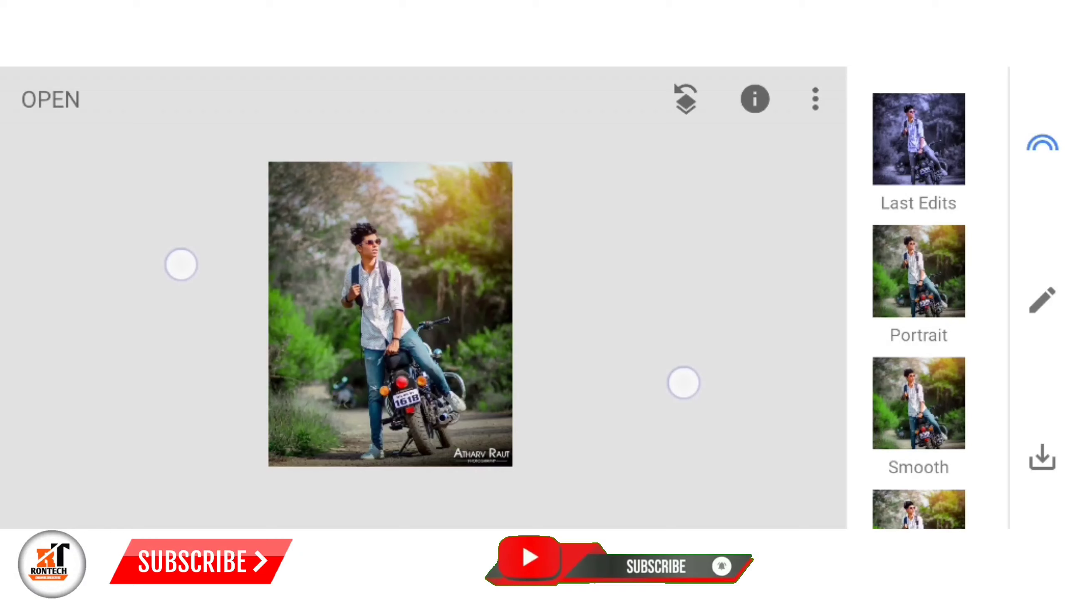
Apply a black-and-white Vintage filter to the motorcycle portrait.
left_click(1041, 301)
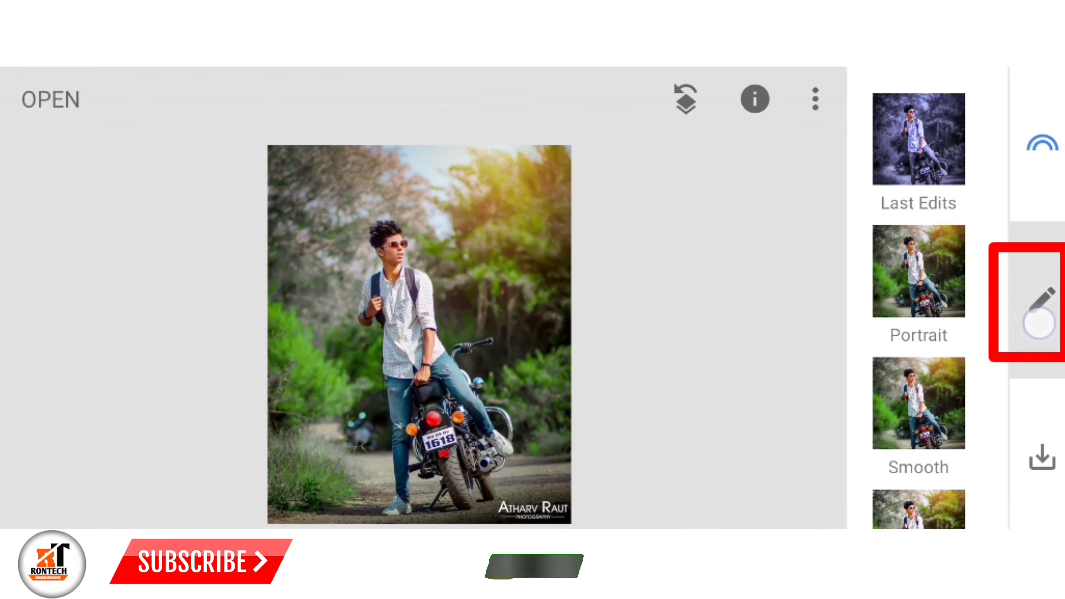
left_click(1041, 299)
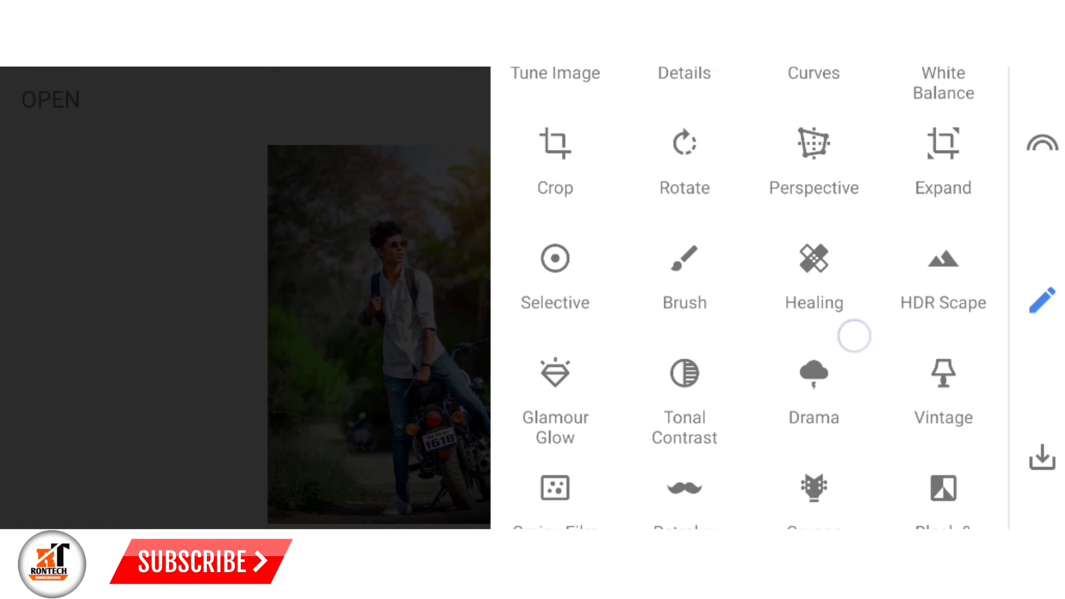
scroll("down", 3)
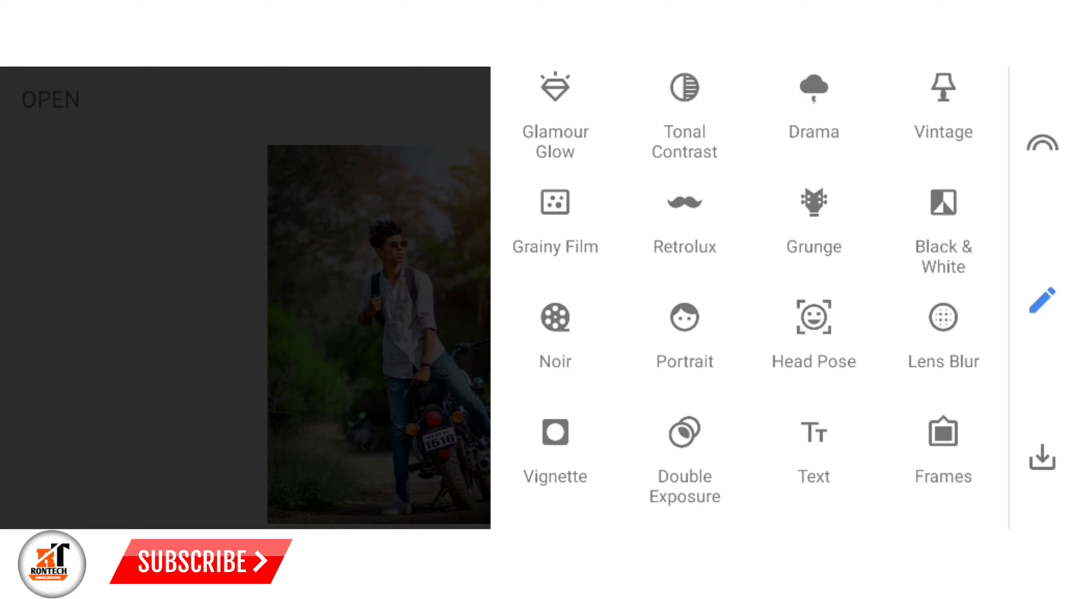
left_click(943, 105)
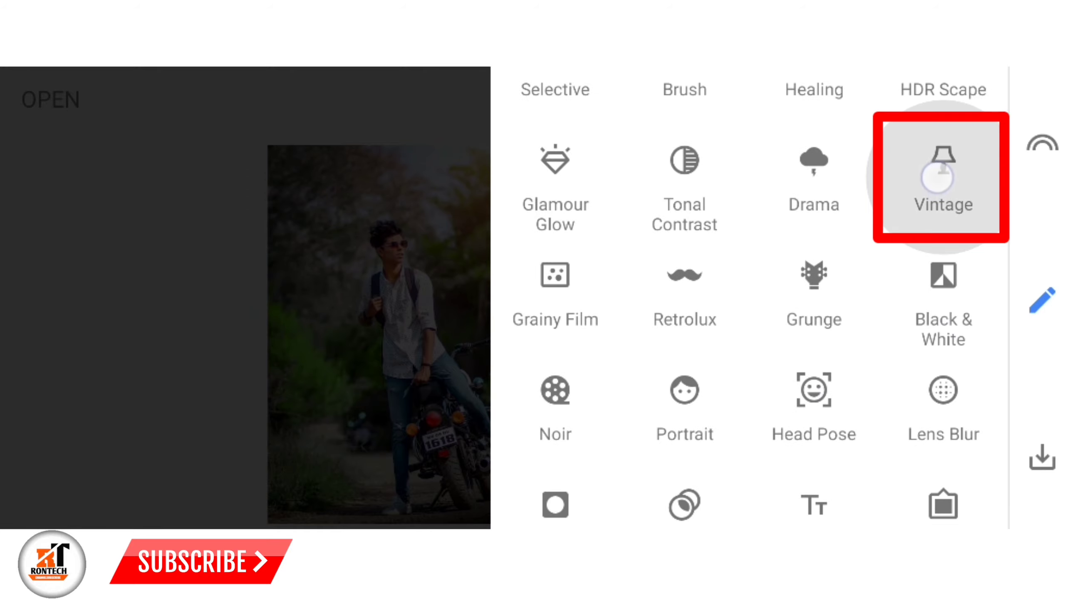
left_click(942, 177)
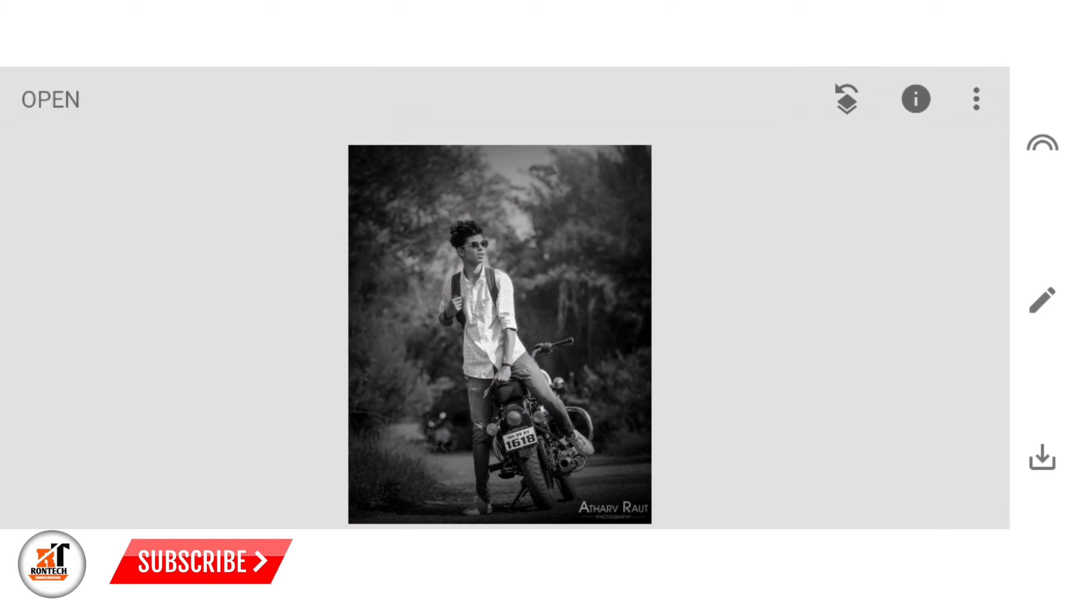
Brush the Vintage edit off the man's face and sunglasses in View edits.
left_click(846, 99)
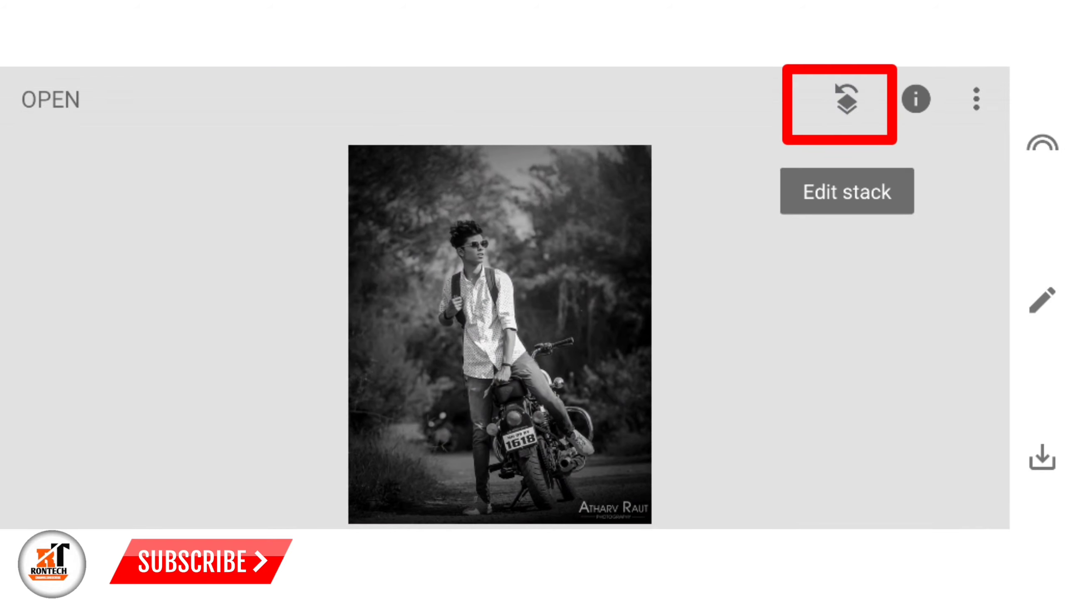
left_click(976, 99)
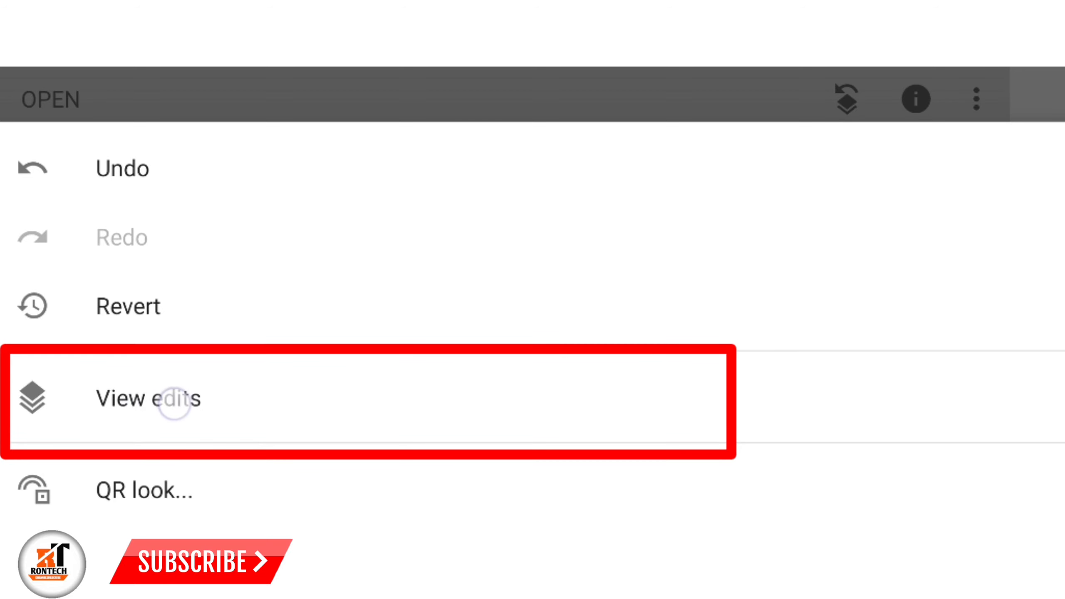
left_click(148, 398)
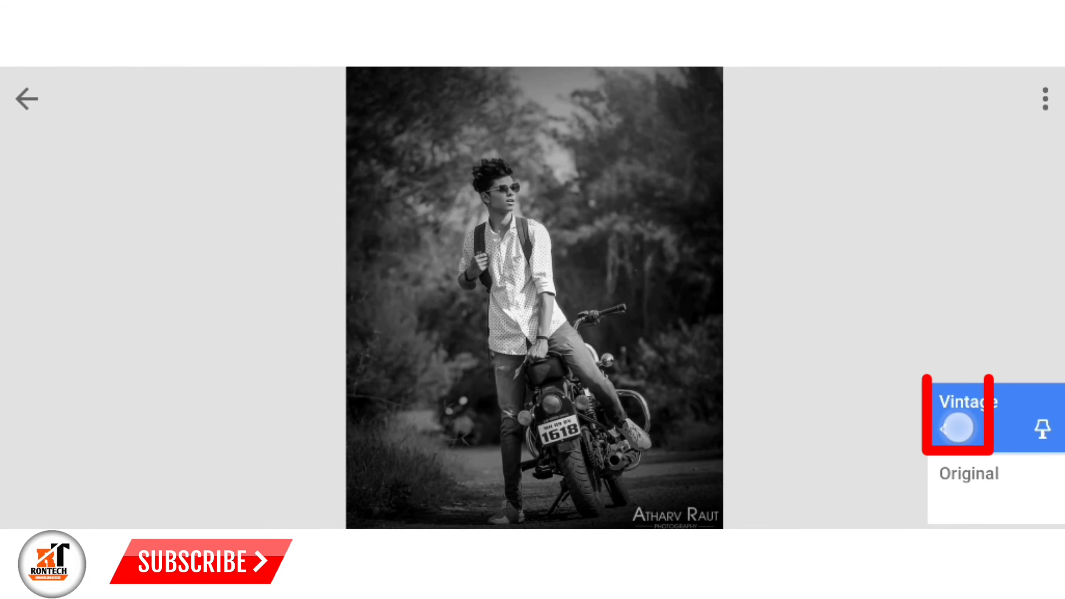
left_click(957, 426)
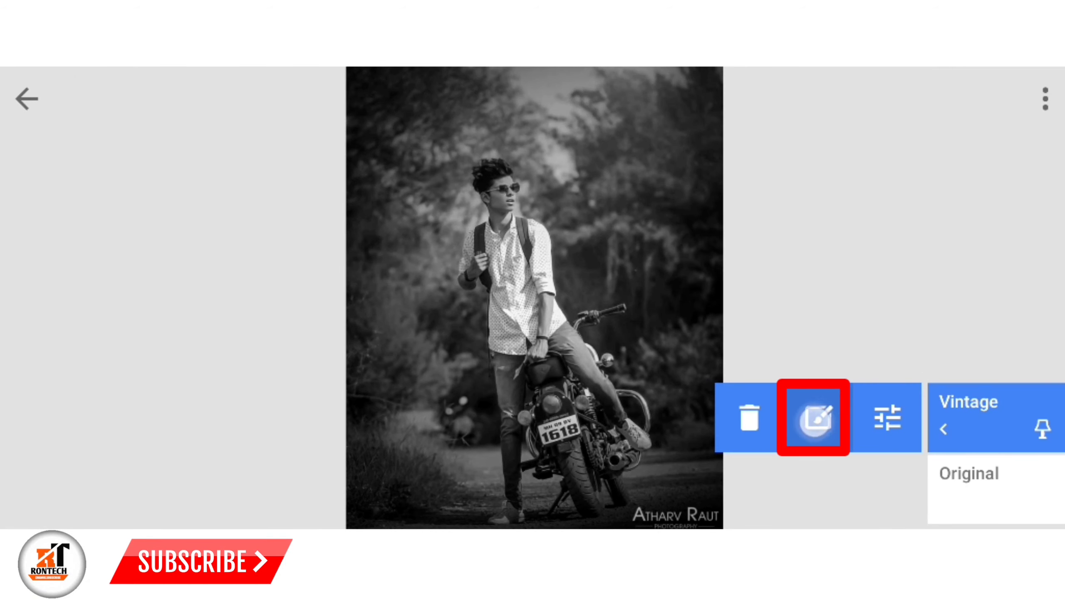
left_click(812, 417)
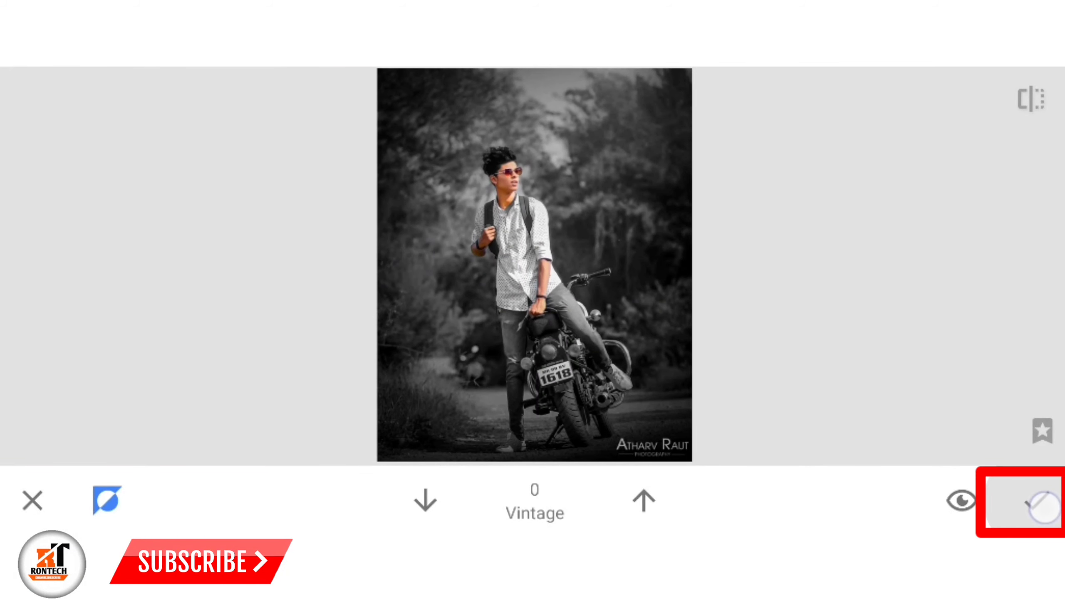
left_click(1038, 505)
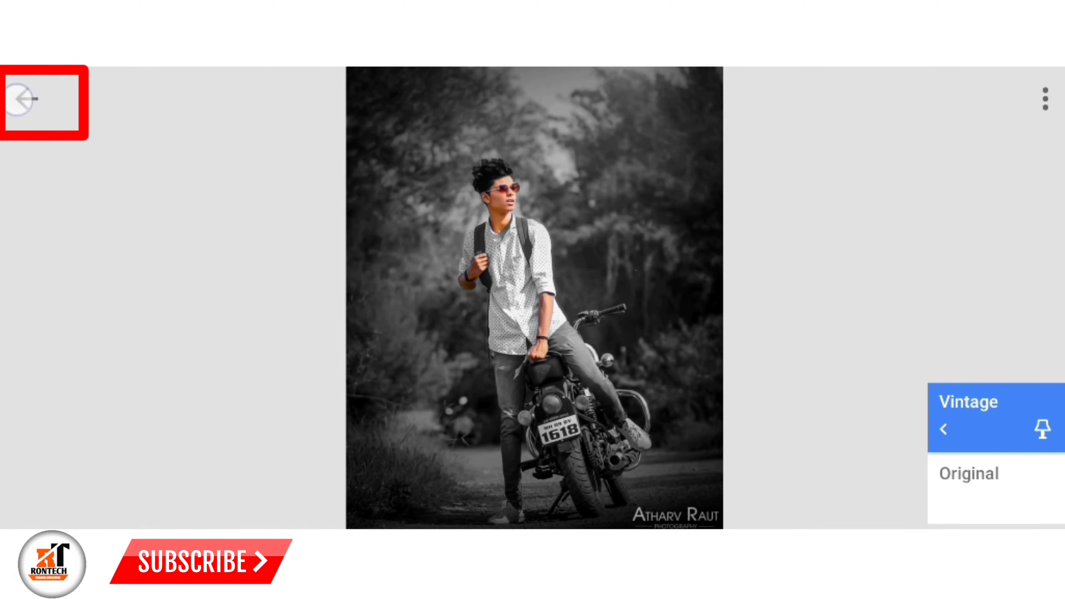
left_click(21, 99)
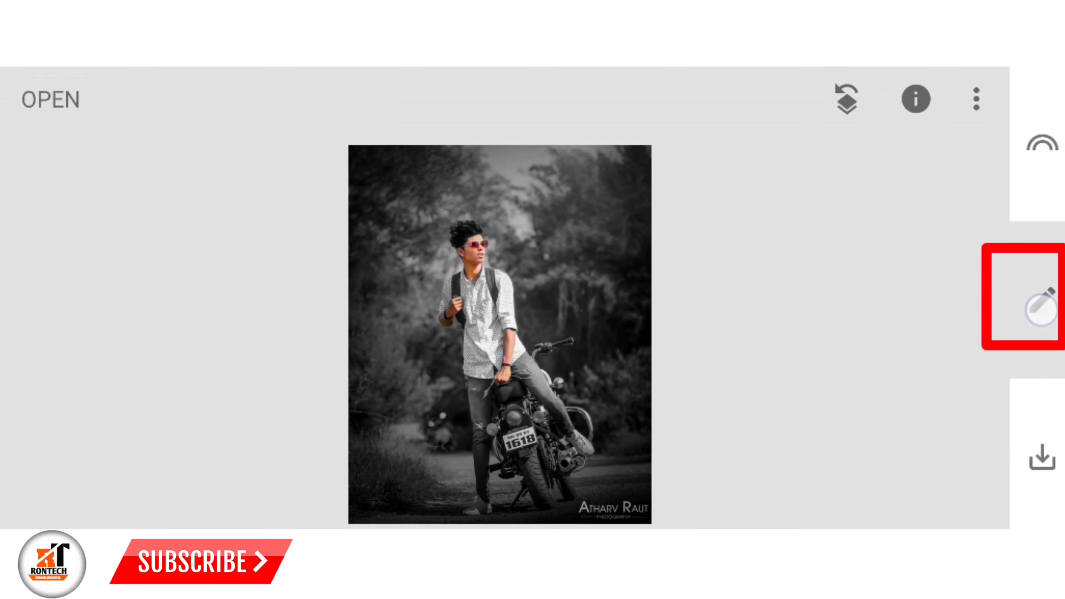
Double-expose the Google 'Where Are You Now ?' search image at the top, blended with Add.
left_click(1045, 303)
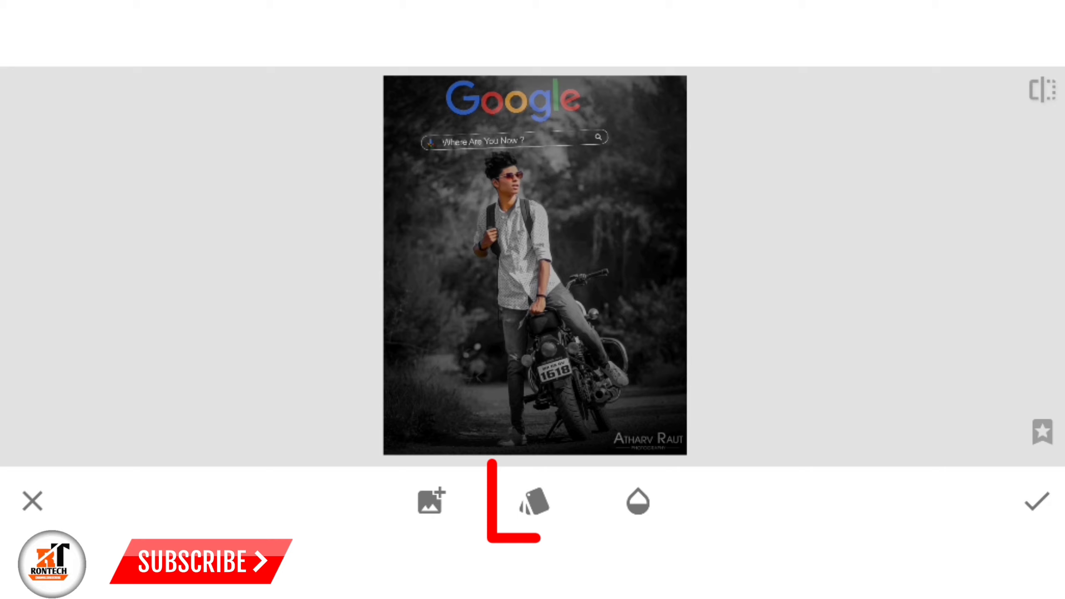
left_click(534, 501)
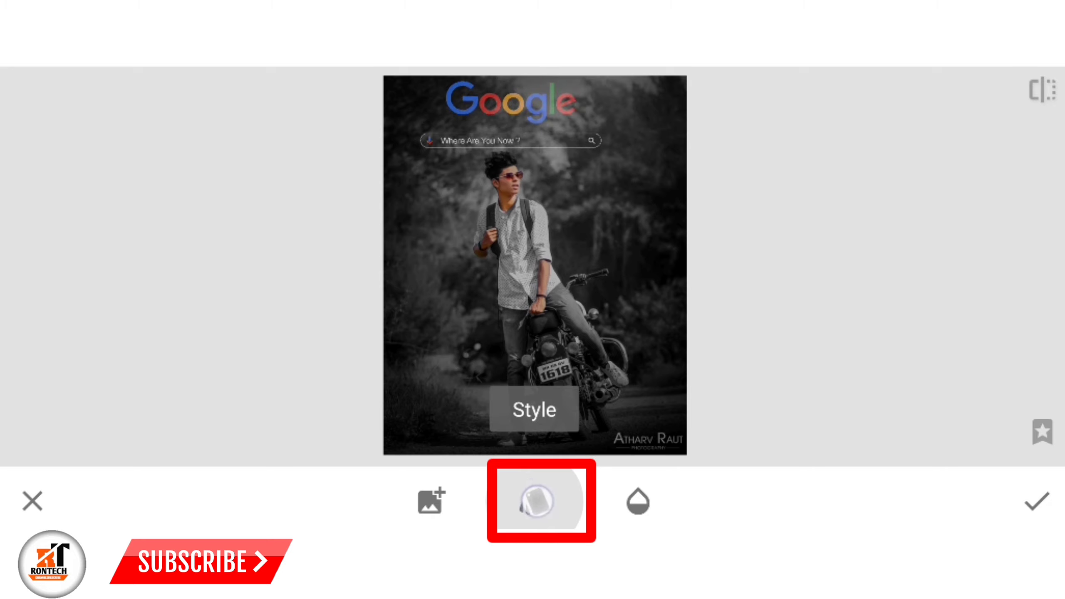
left_click(535, 502)
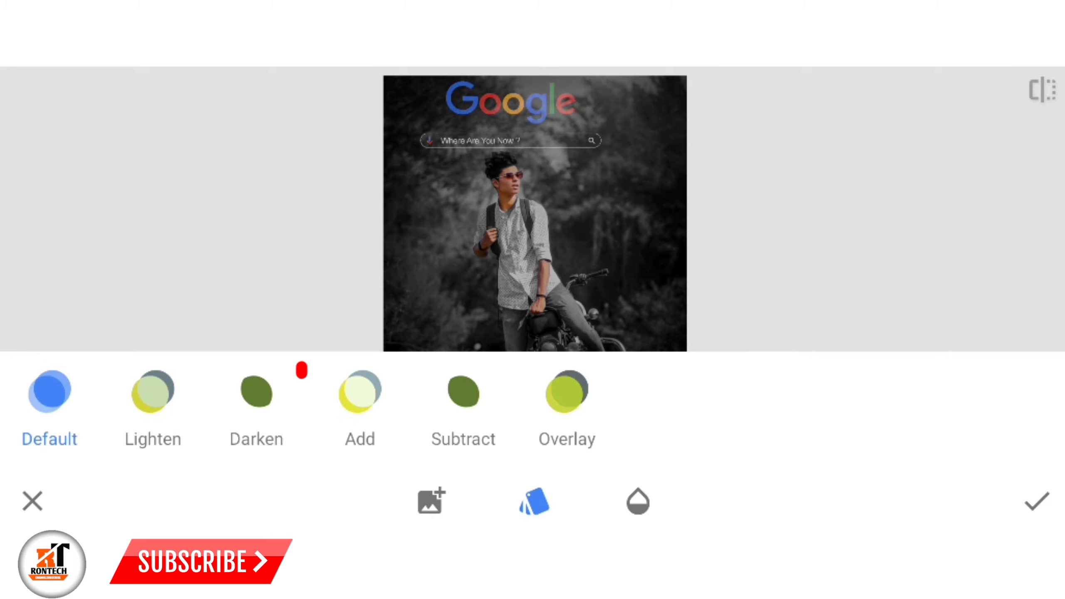
left_click(360, 391)
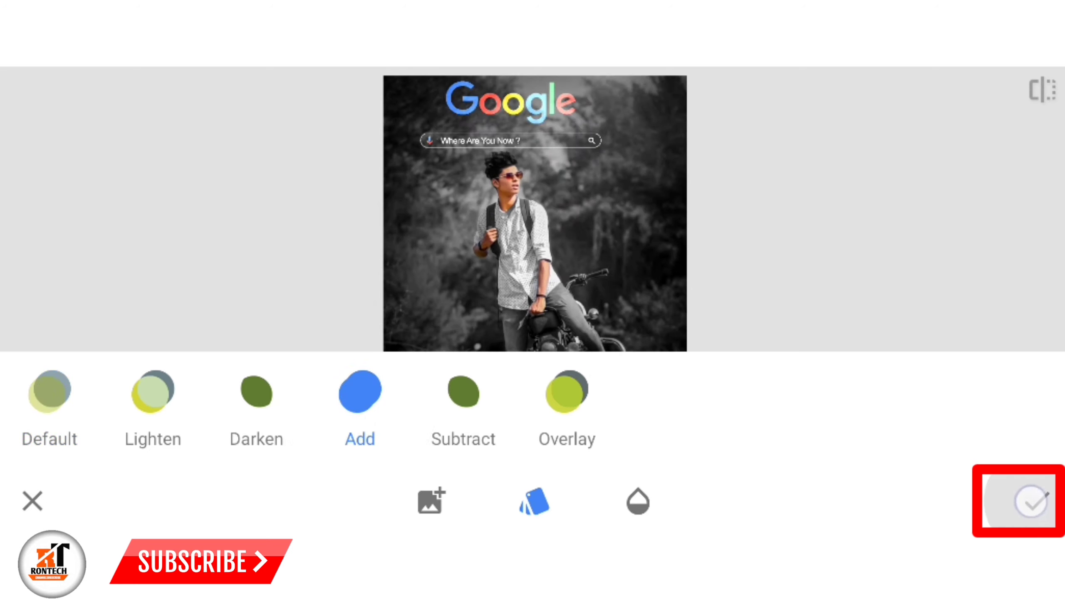
left_click(1019, 501)
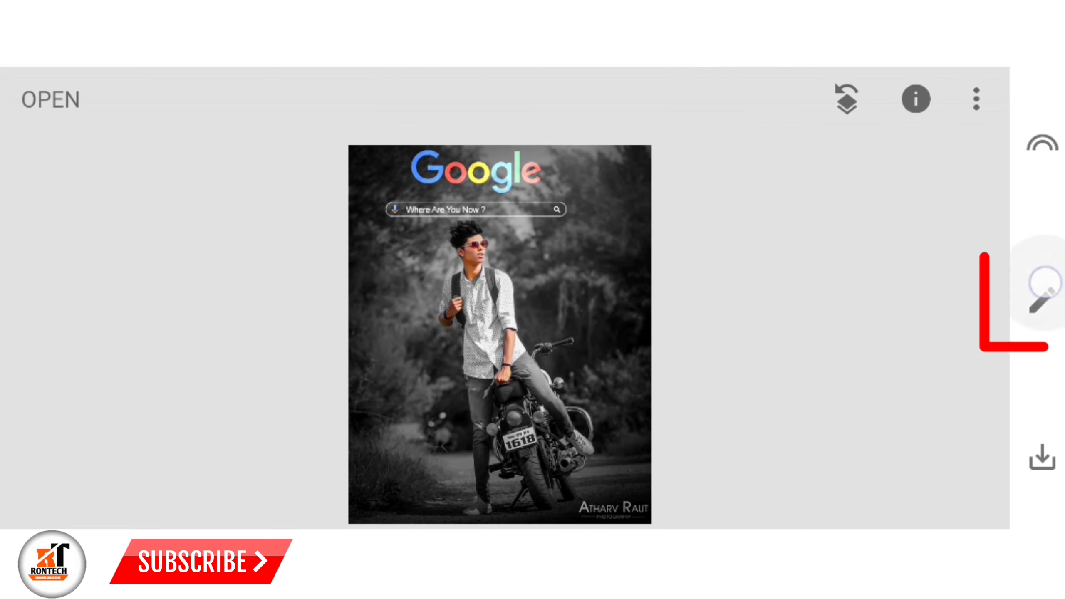
Double-expose the scattered BROKE and SAD text image using Add blend mode.
left_click(1041, 299)
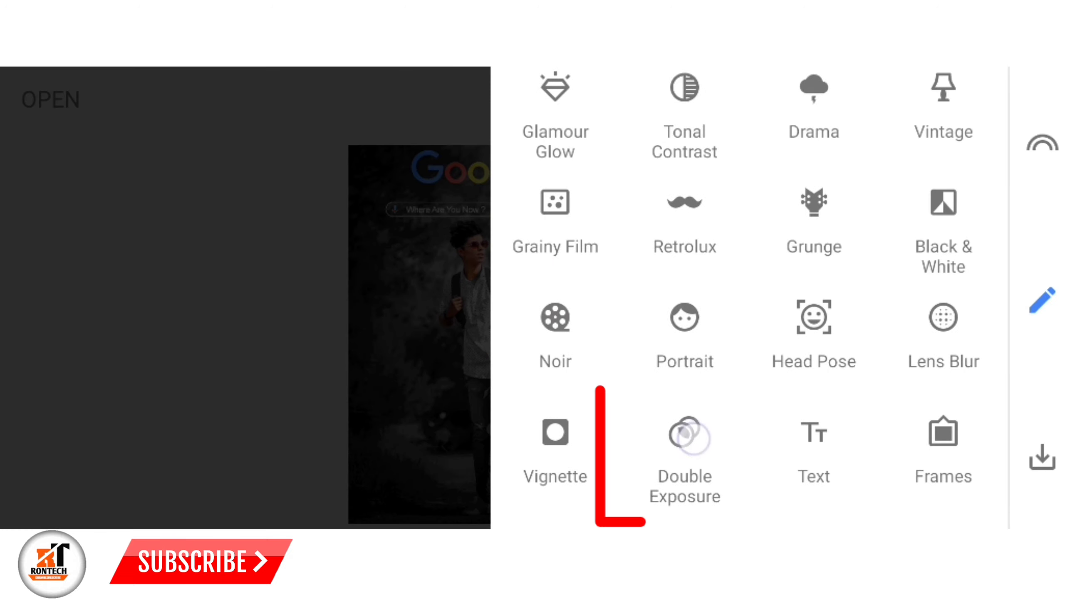
left_click(683, 433)
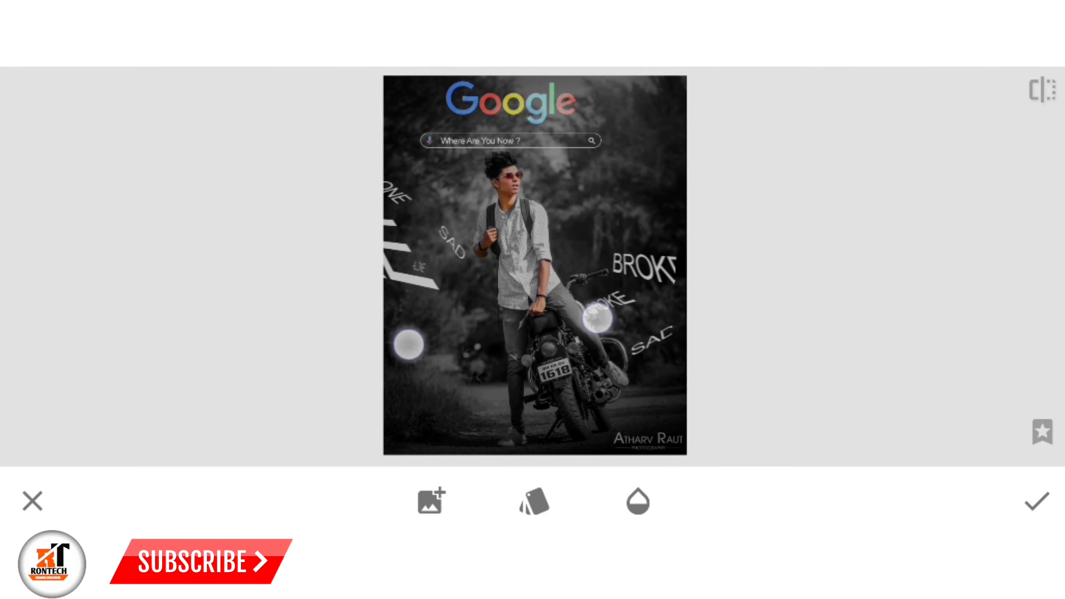
left_click(534, 501)
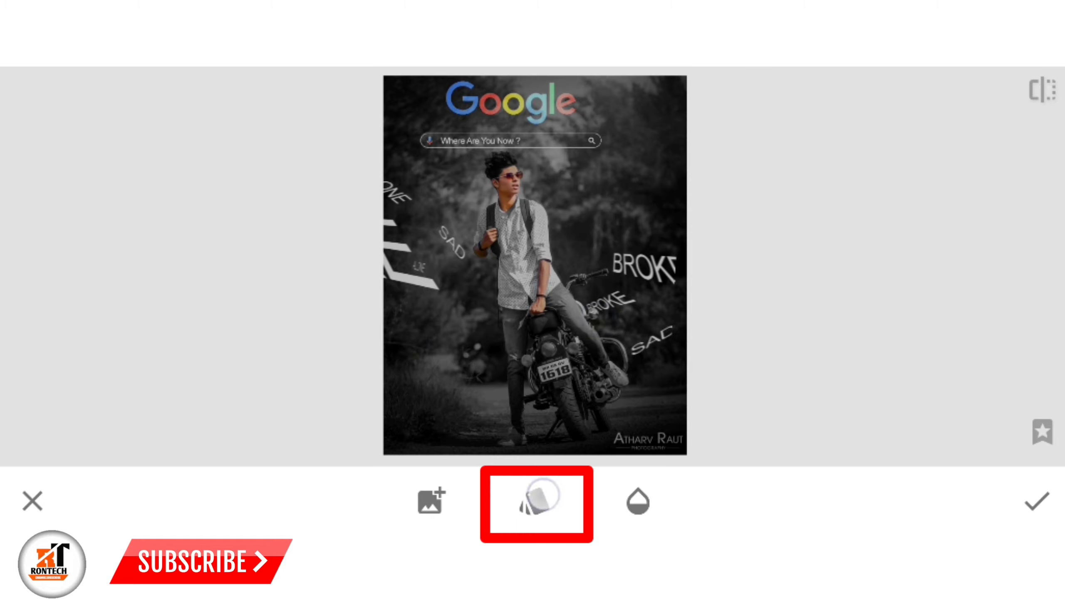
left_click(536, 501)
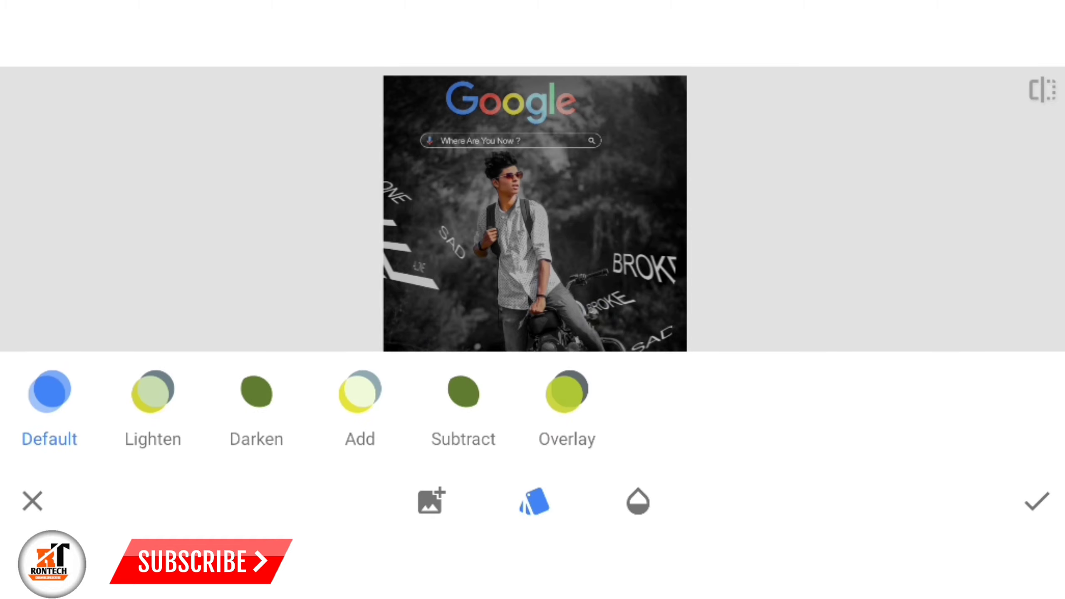
left_click(359, 391)
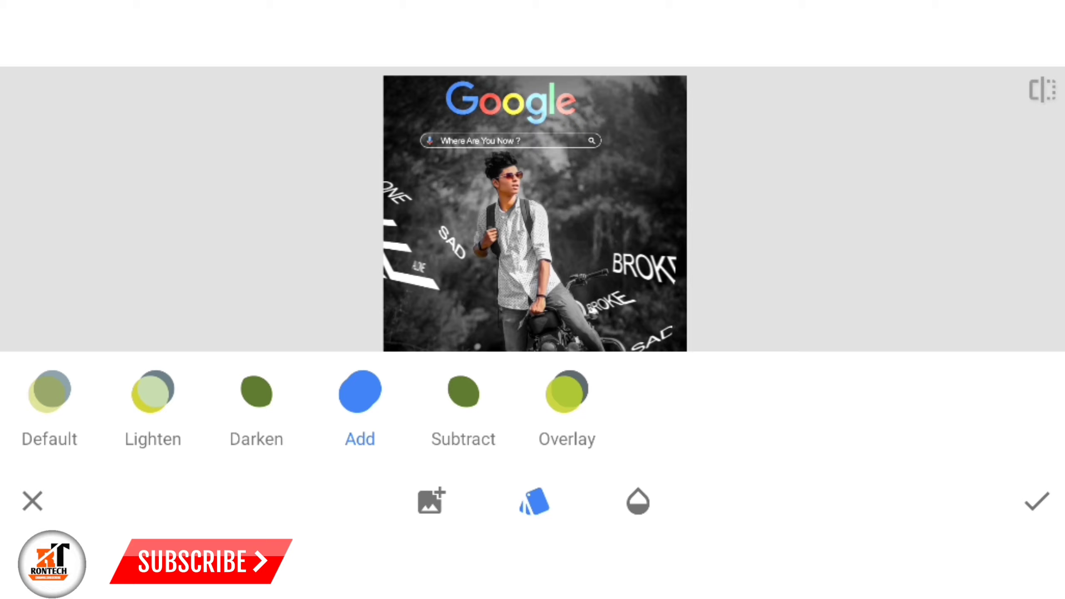
left_click(1036, 501)
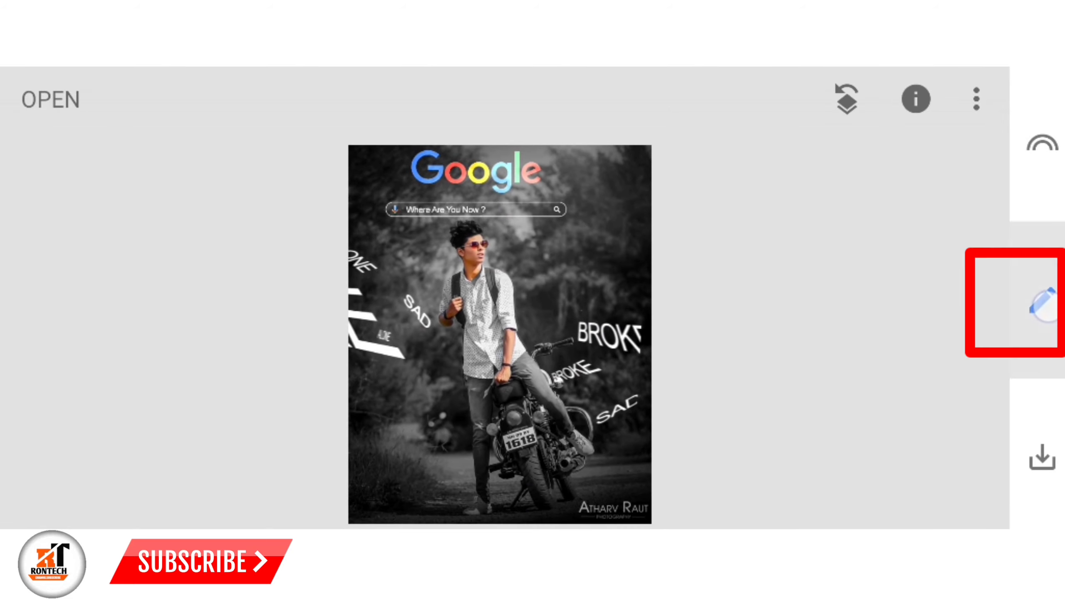
Apply White Balance with temperature -26 and tint +27.
left_click(1042, 298)
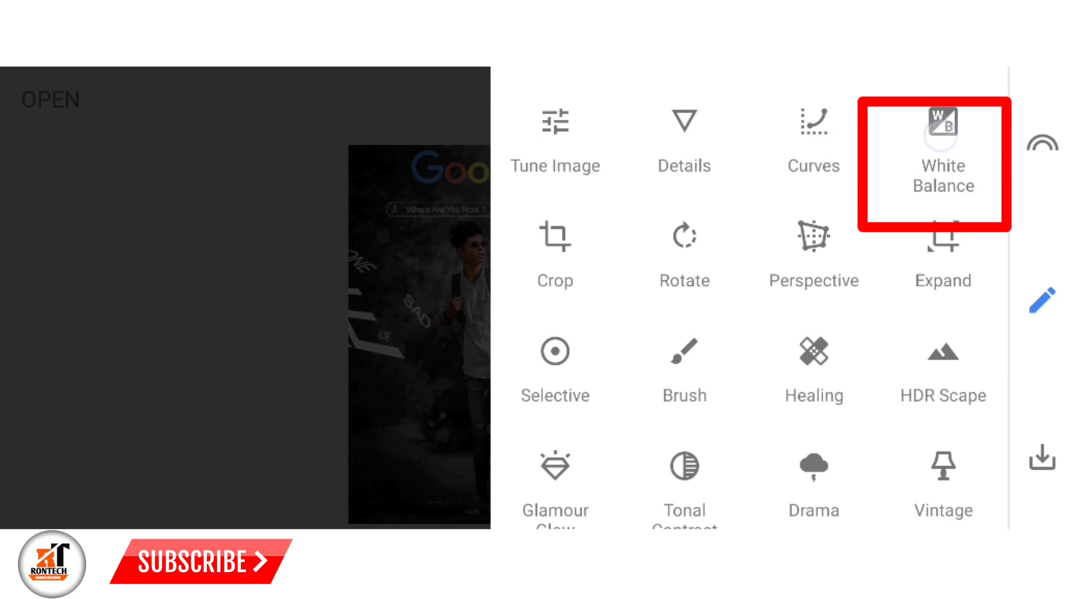
left_click(942, 165)
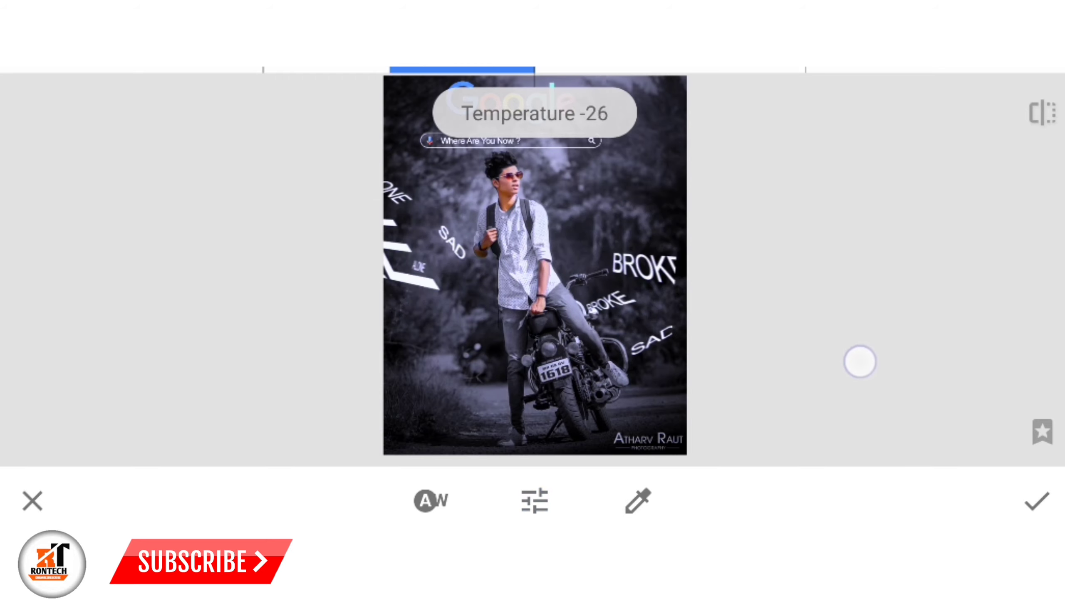
left_click(534, 500)
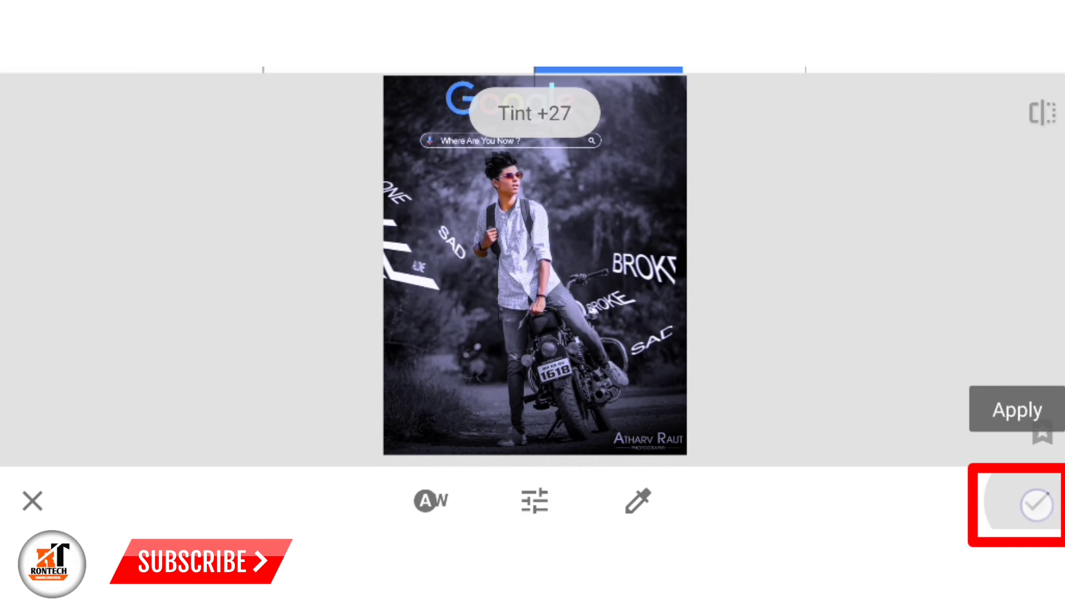
left_click(1035, 505)
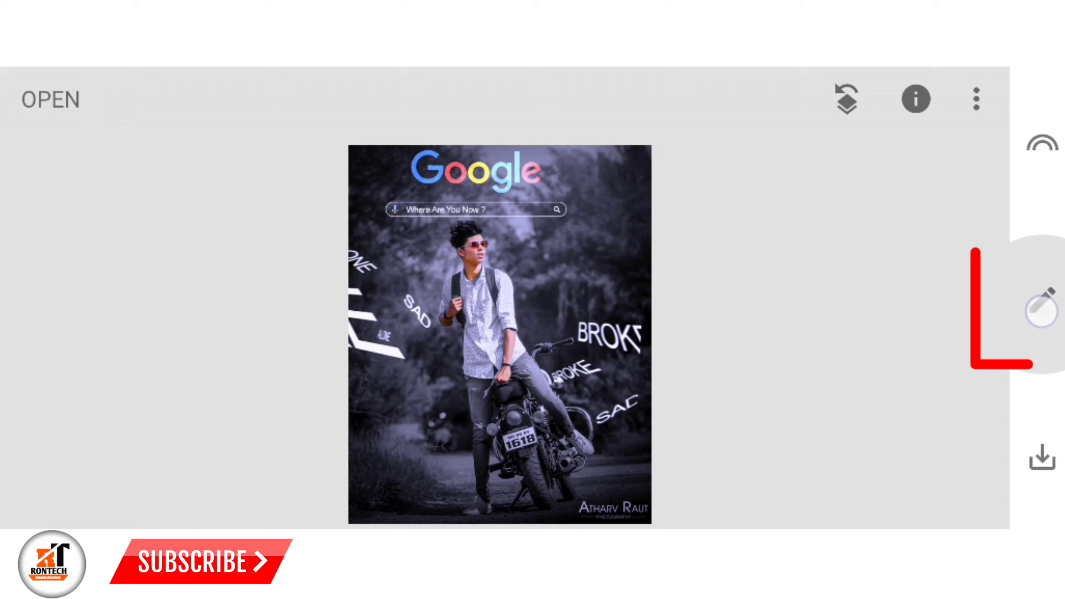
Apply the HDR Scape effect to the photo.
left_click(1041, 300)
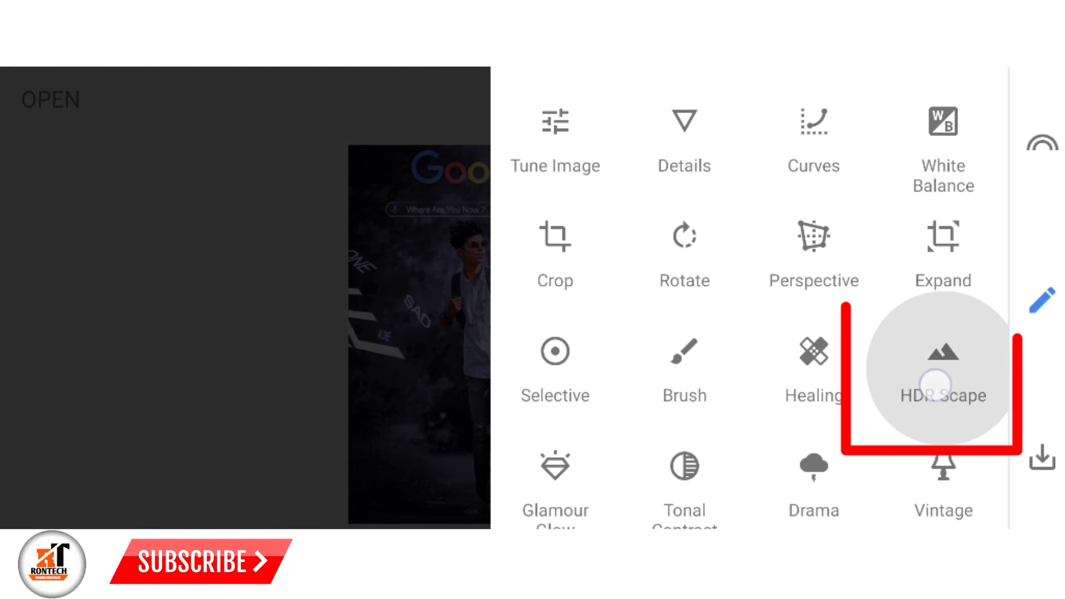
left_click(943, 366)
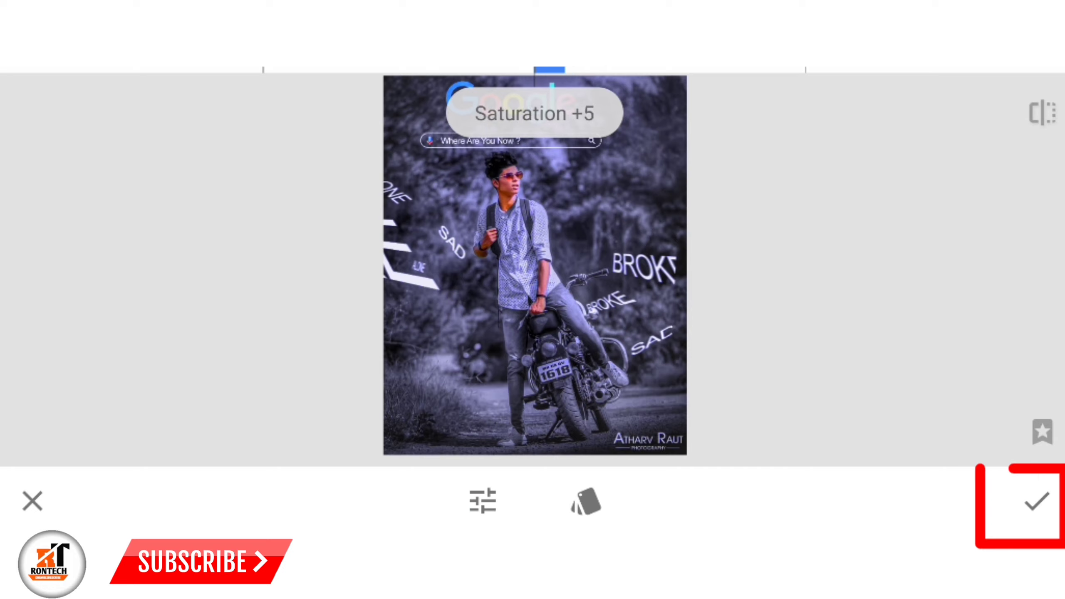
left_click(1033, 500)
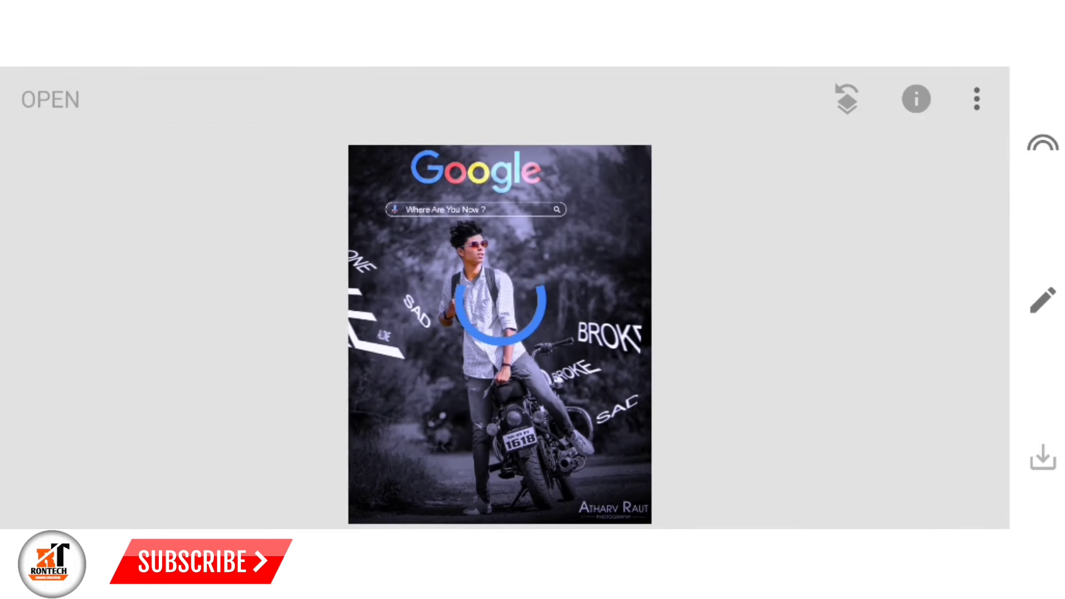
Brush HDR Scape onto selected areas at strengths 100 and 50.
left_click(846, 99)
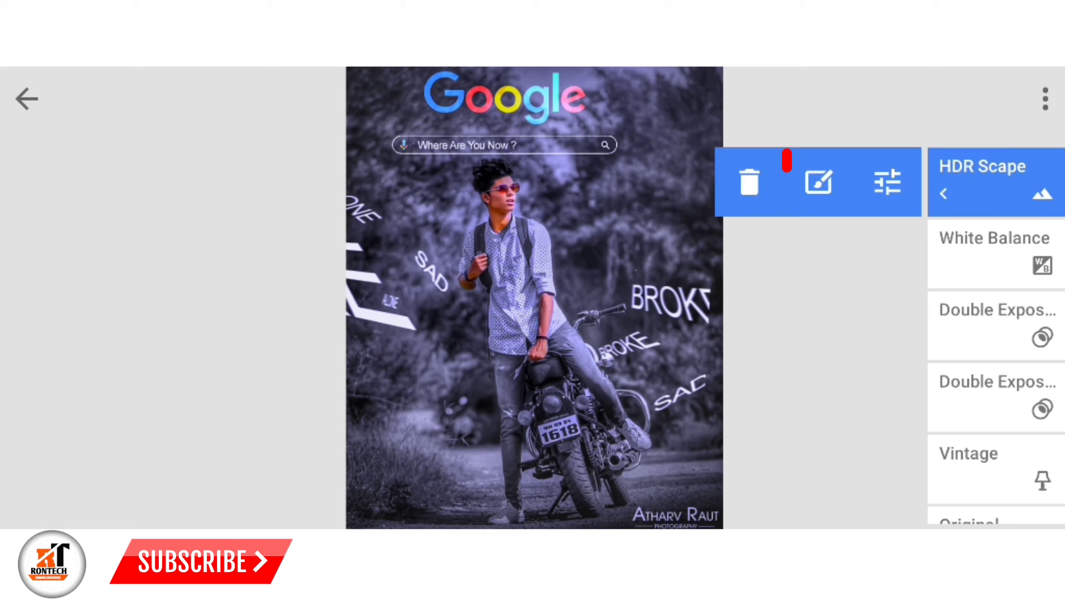
left_click(818, 181)
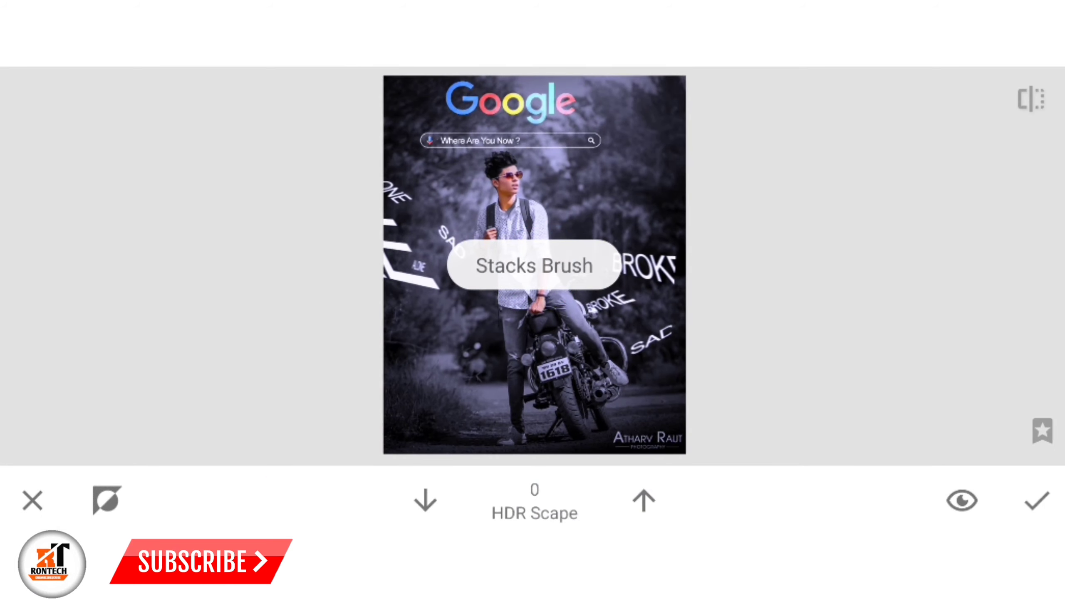
left_click(642, 501)
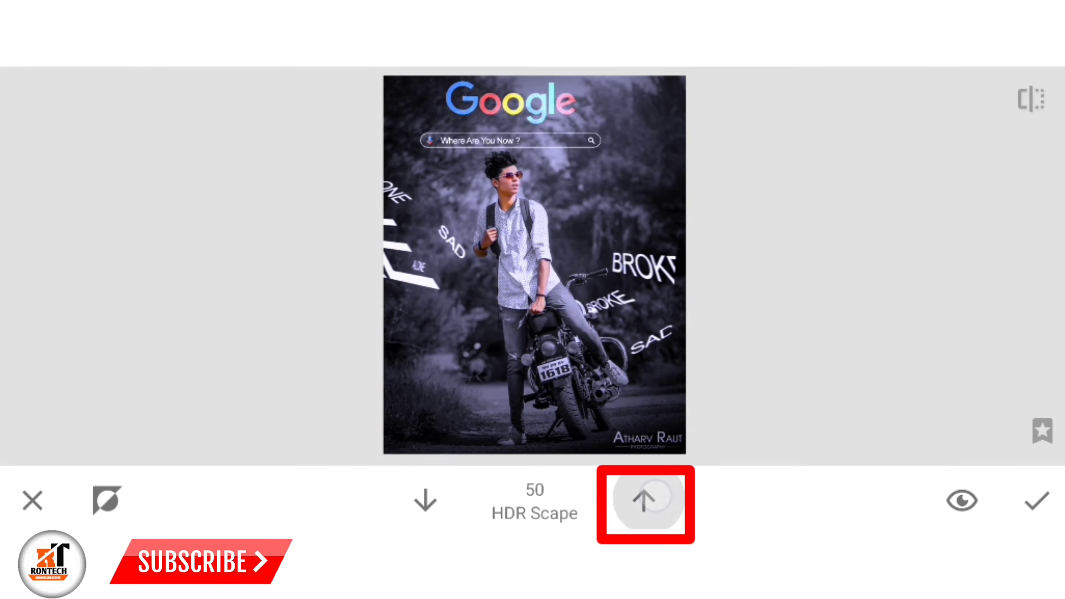
left_click(644, 501)
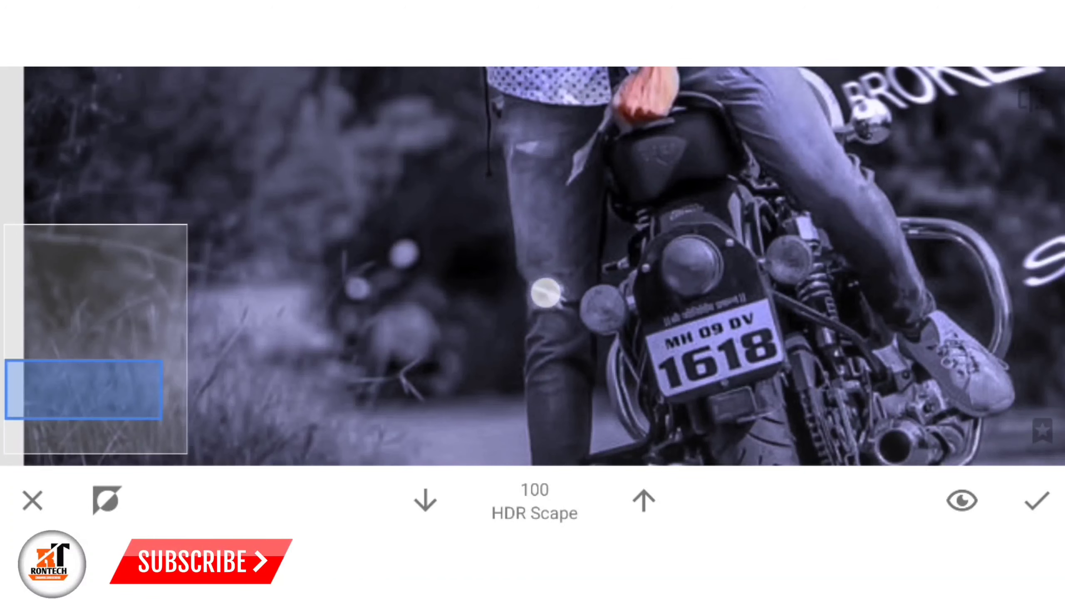
left_click(424, 502)
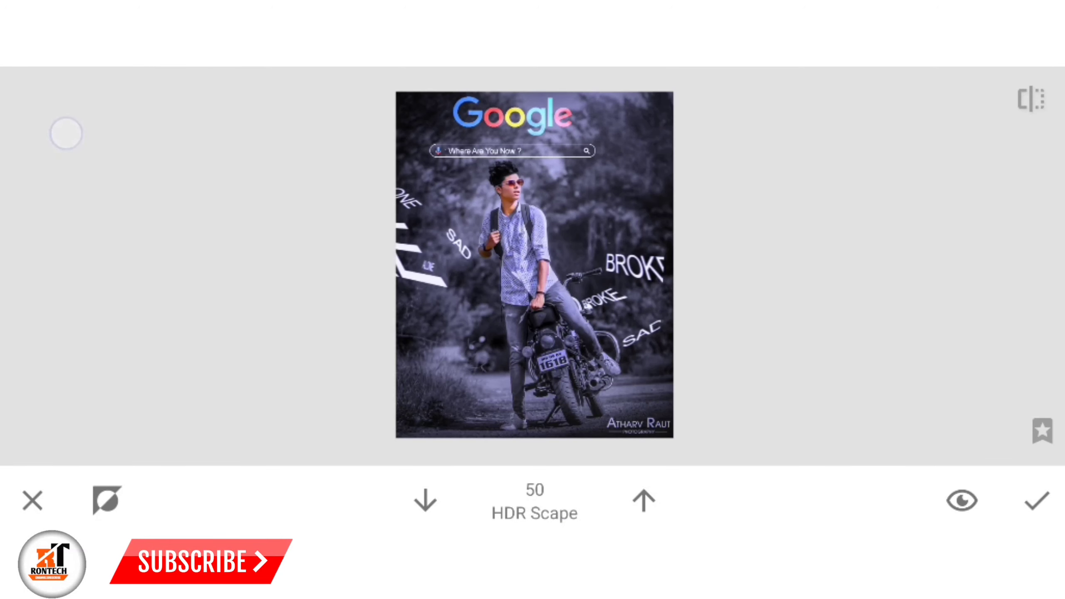
left_click(1030, 99)
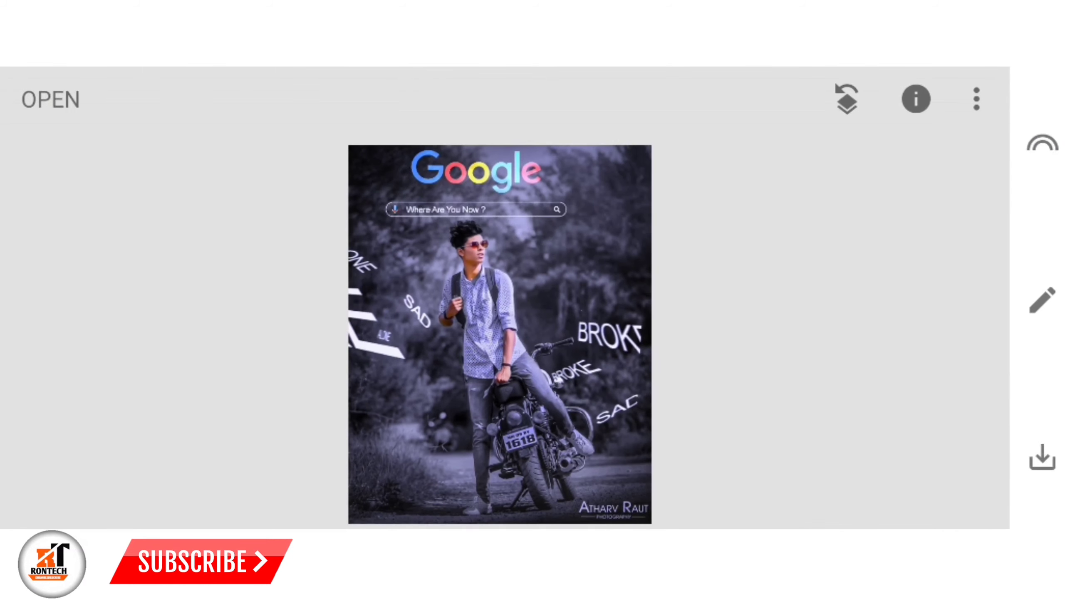
Apply a vignette to darken the edges and bring up the save options.
left_click(1041, 301)
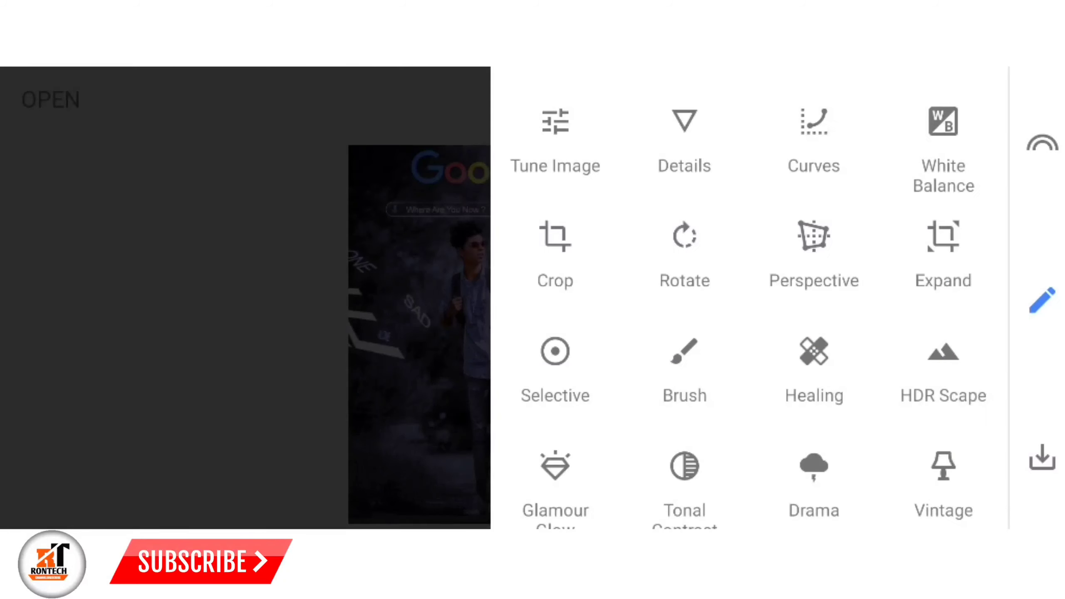
scroll("down", 3)
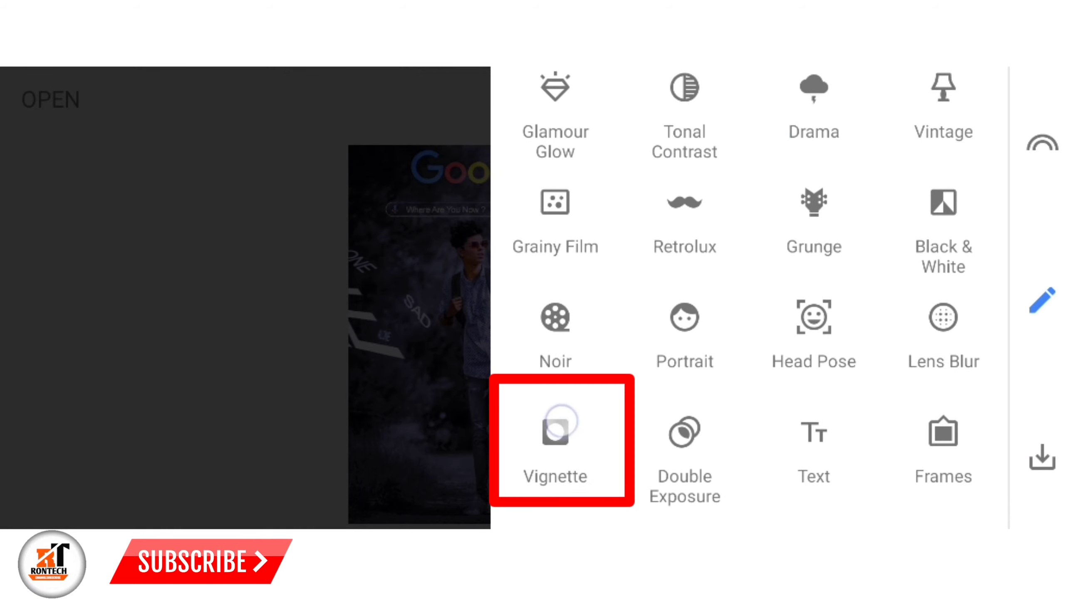
left_click(554, 441)
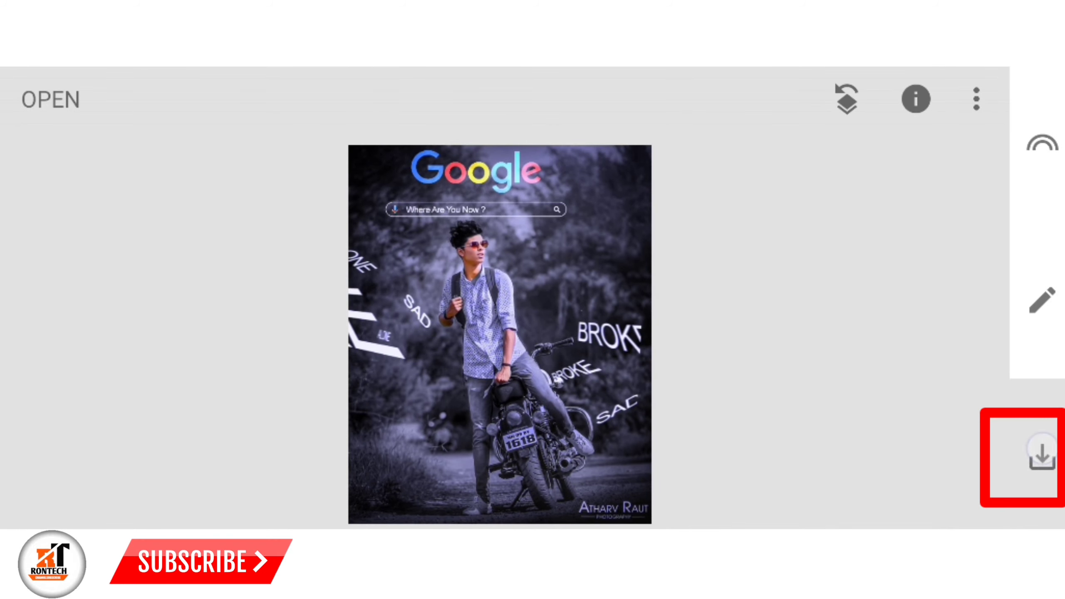
left_click(1020, 458)
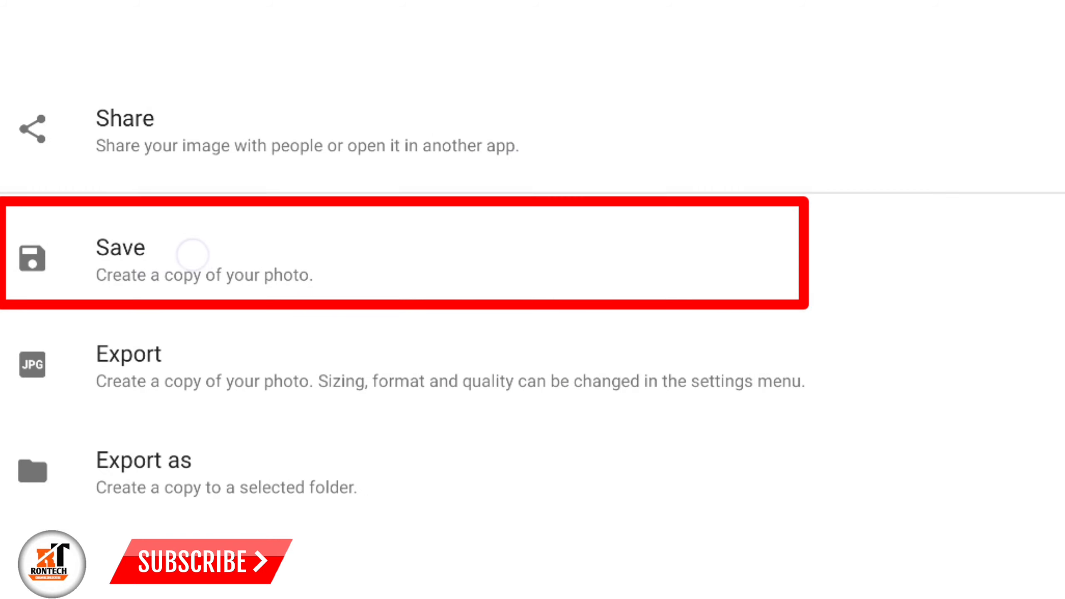